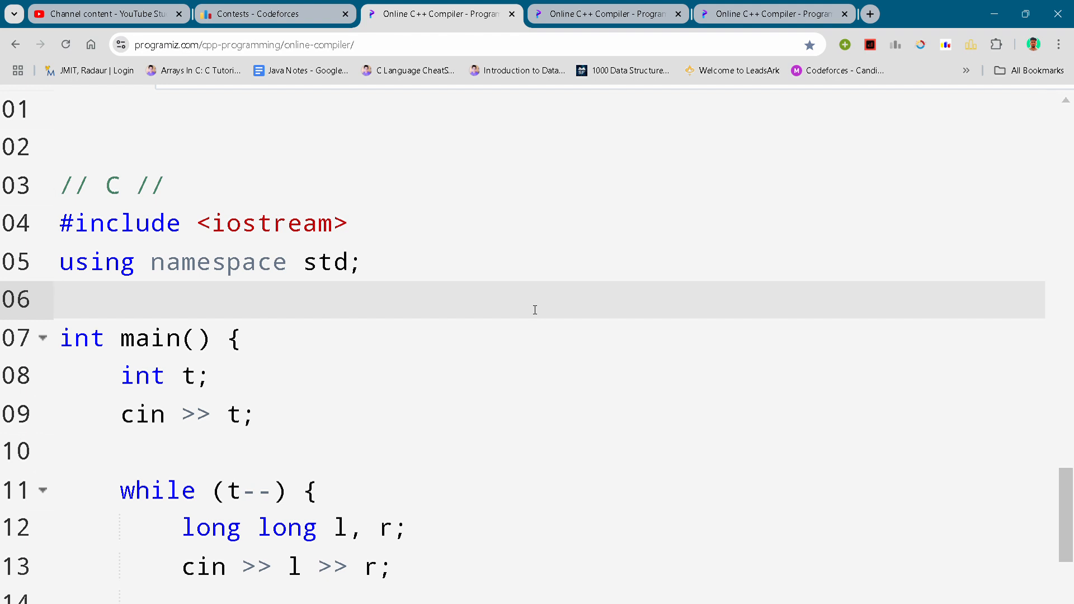
left_click(65, 299)
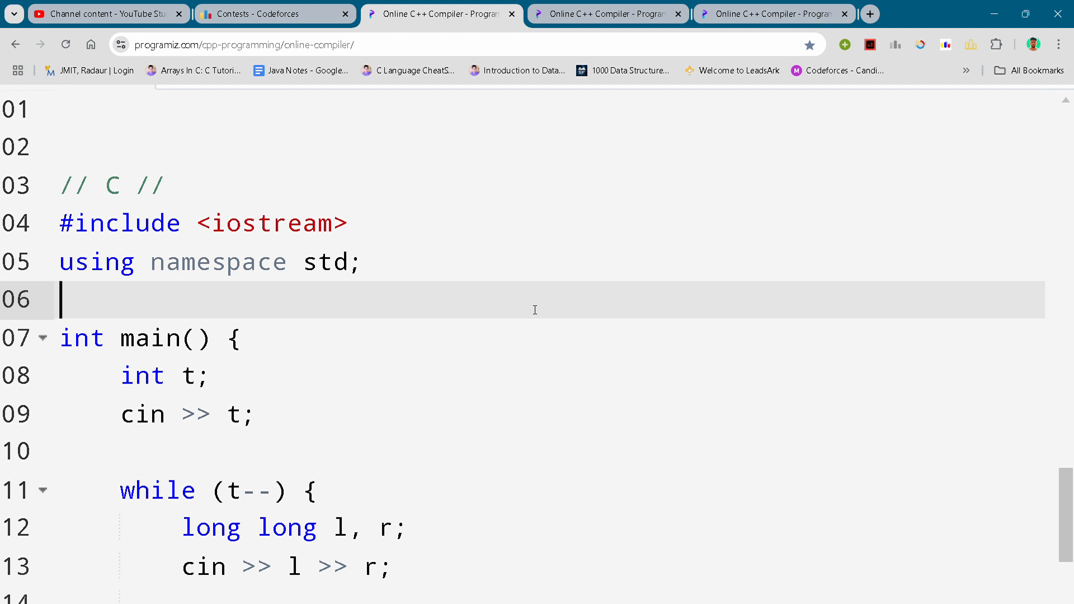
scroll("down", 3)
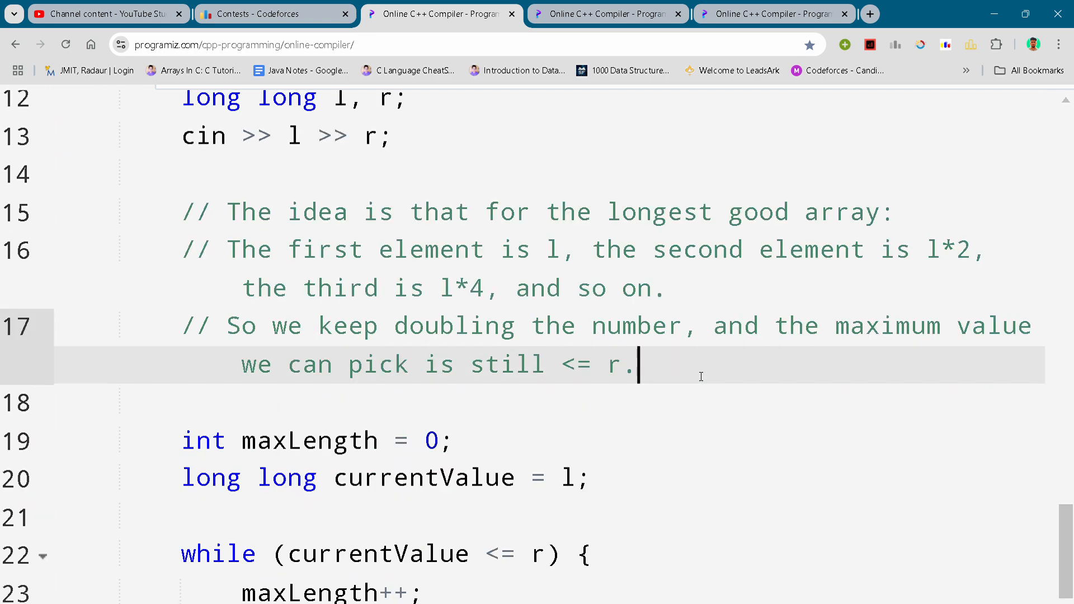
scroll("down", 3)
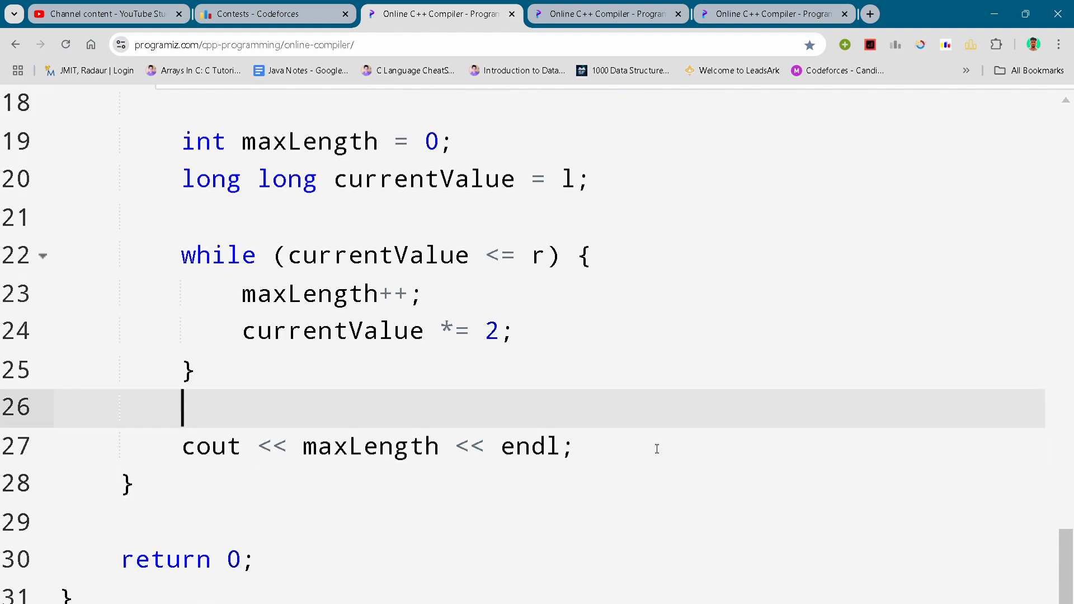
scroll("down", 3)
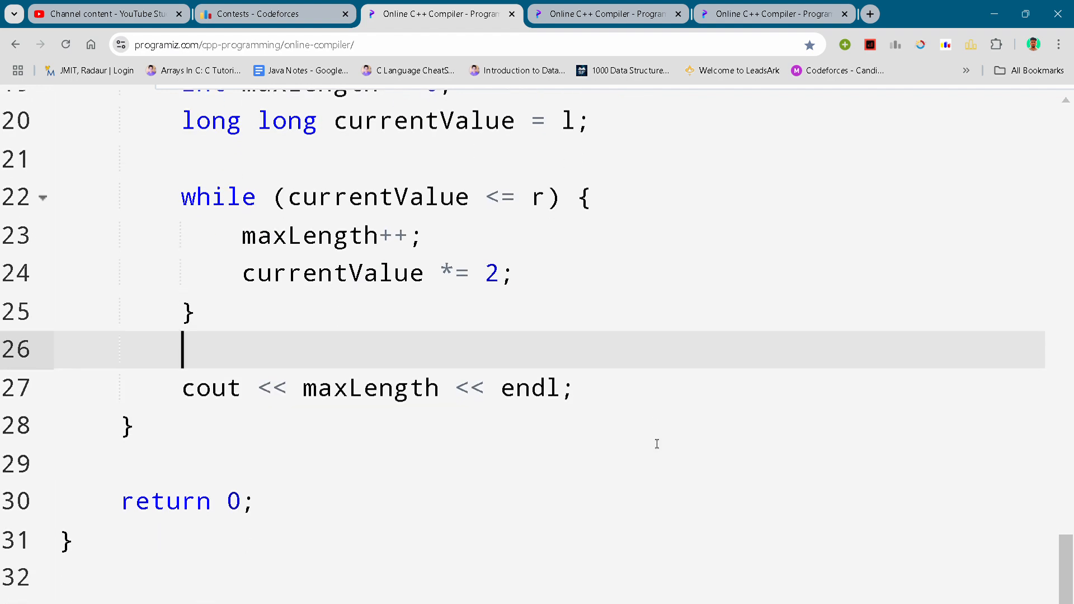
mouse_move(916, 148)
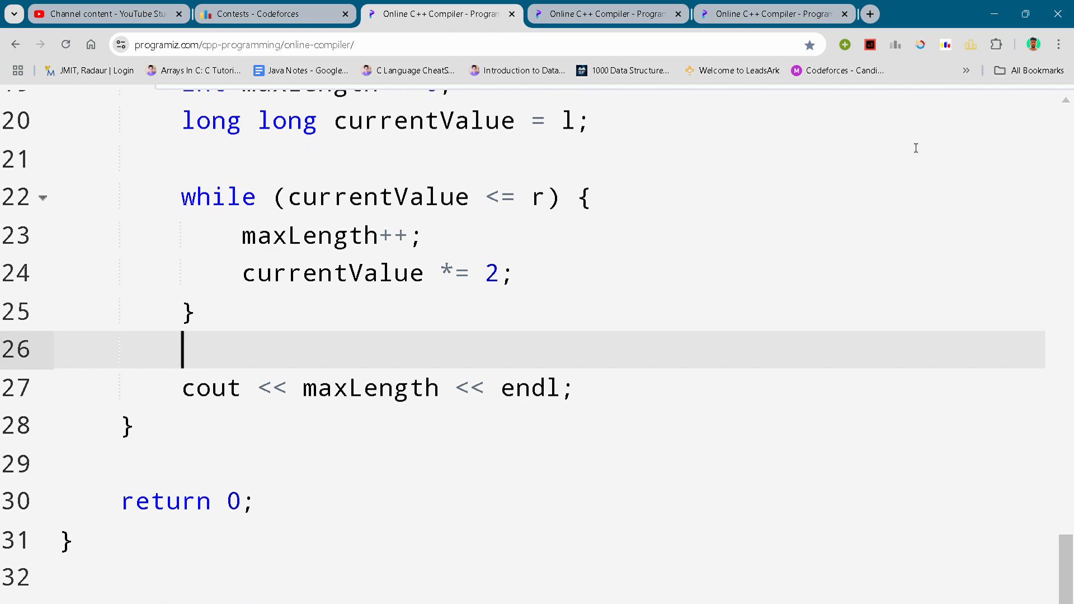